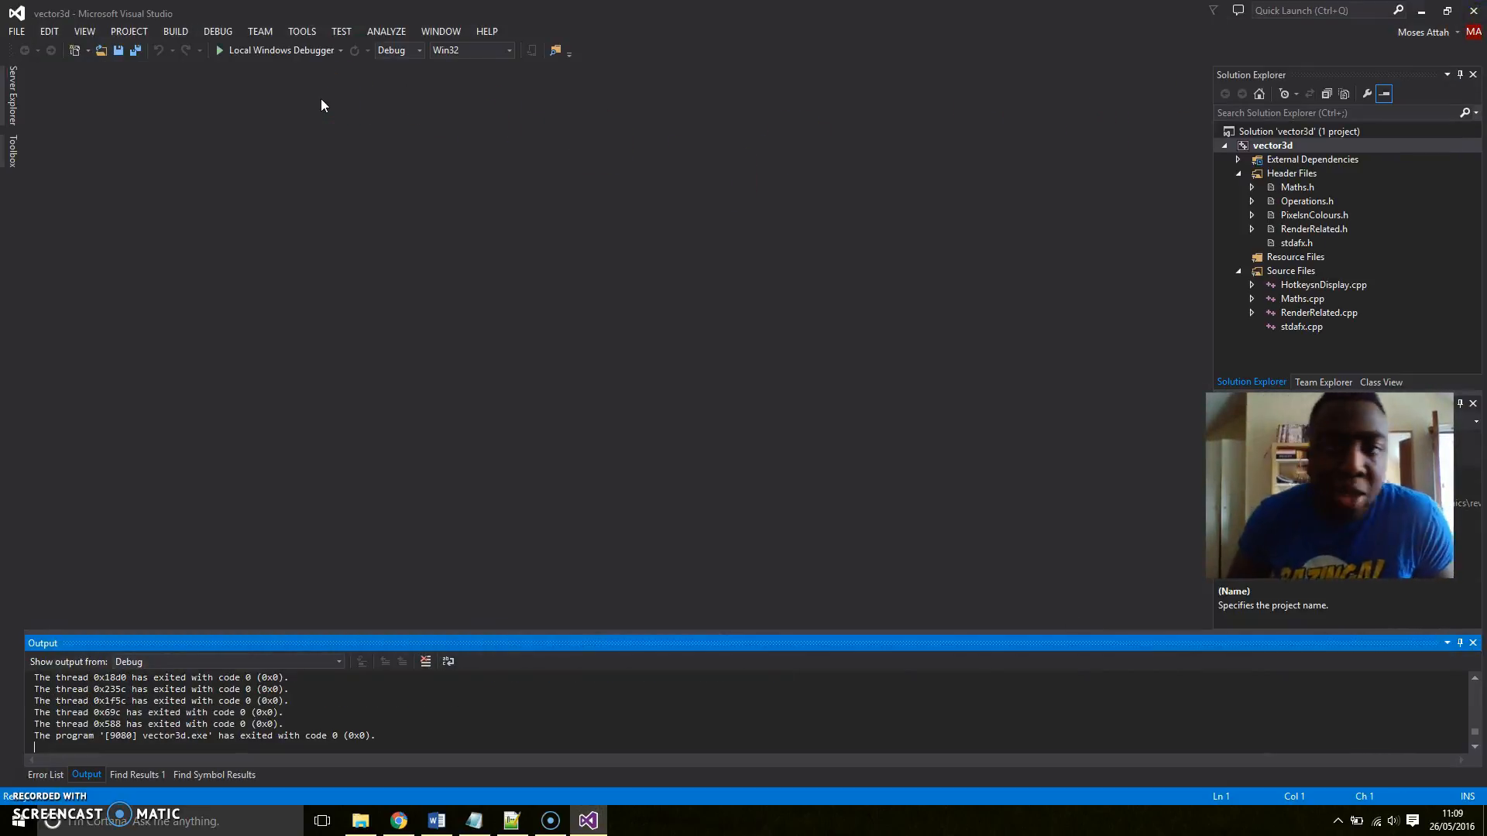
mouse_move(306, 49)
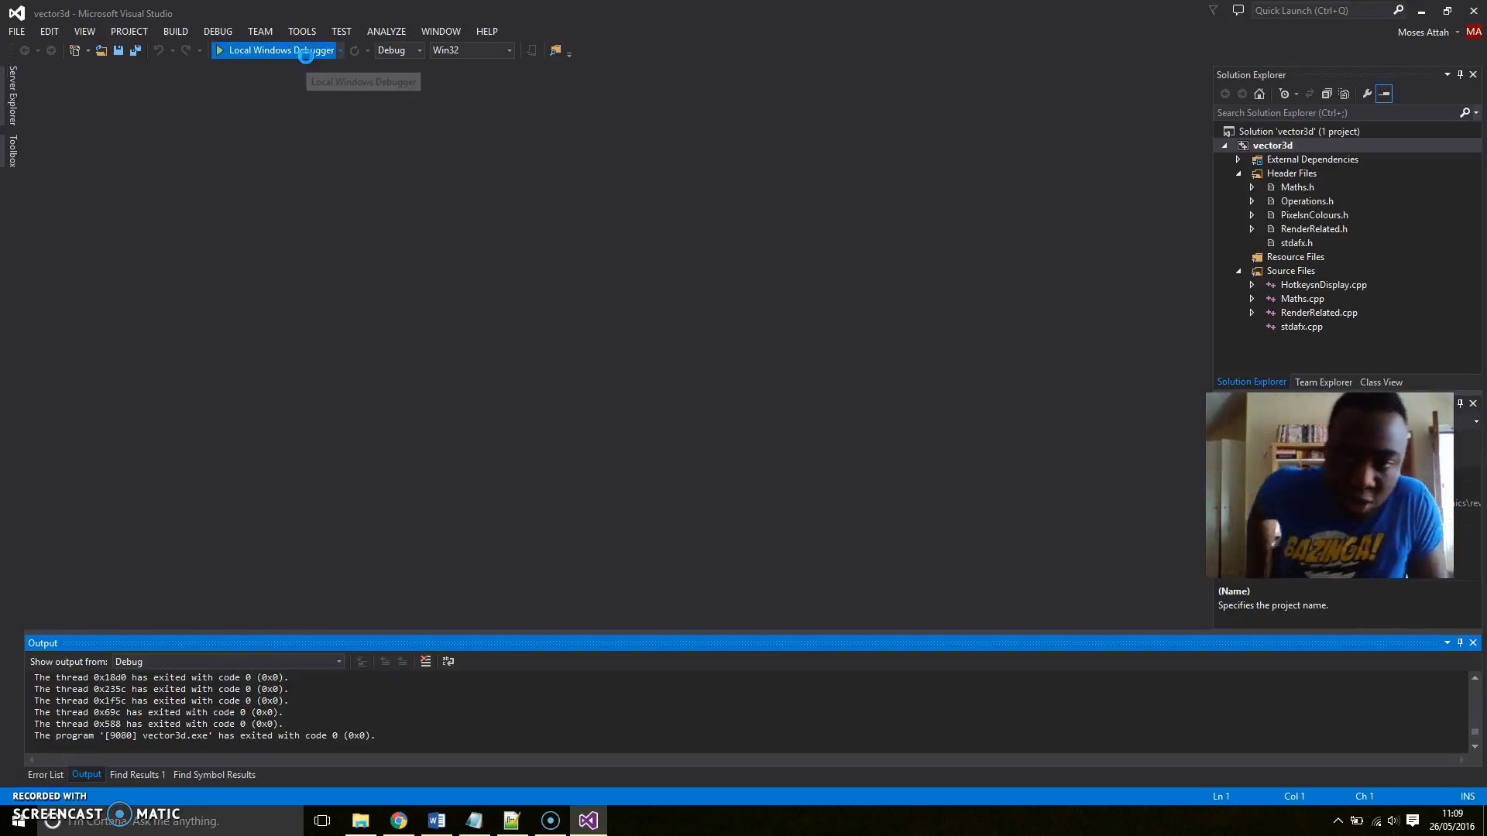
Run the vector3d ray tracer so its grey 'This is a glut window' canvas appears
left_click(275, 50)
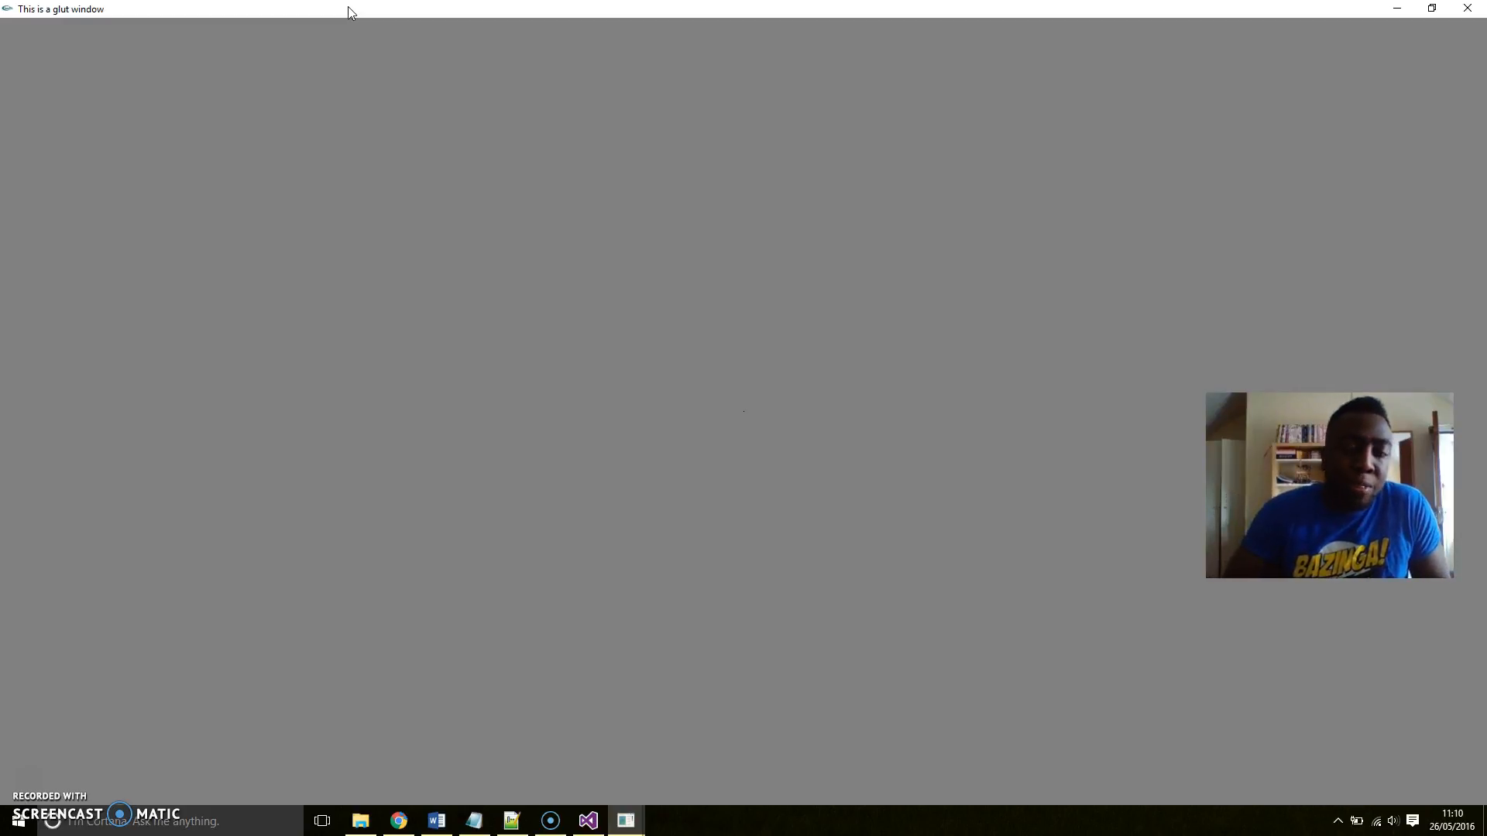
mouse_move(416, 146)
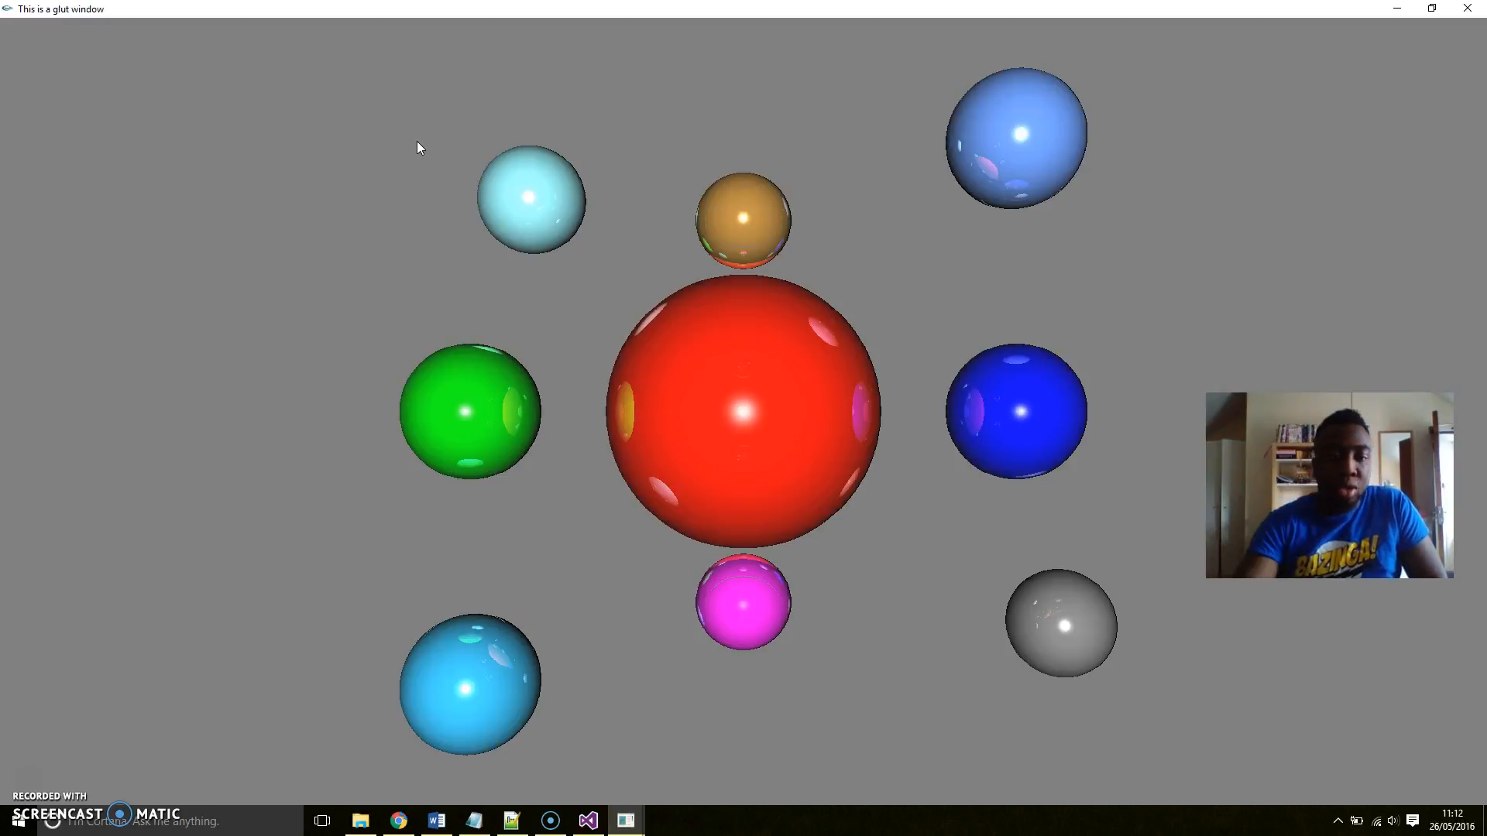
left_click(264, 146)
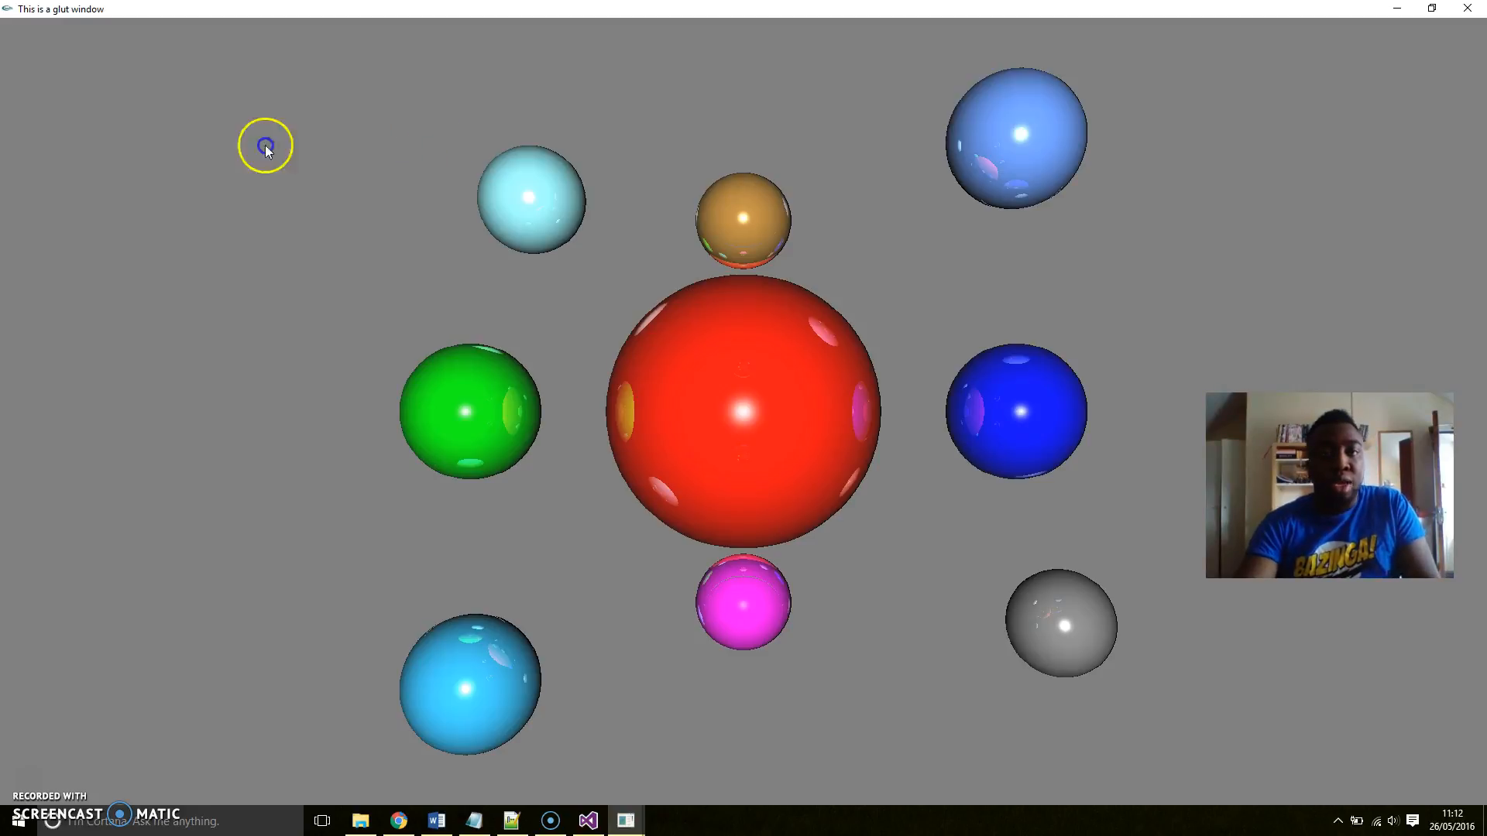
mouse_move(10, 61)
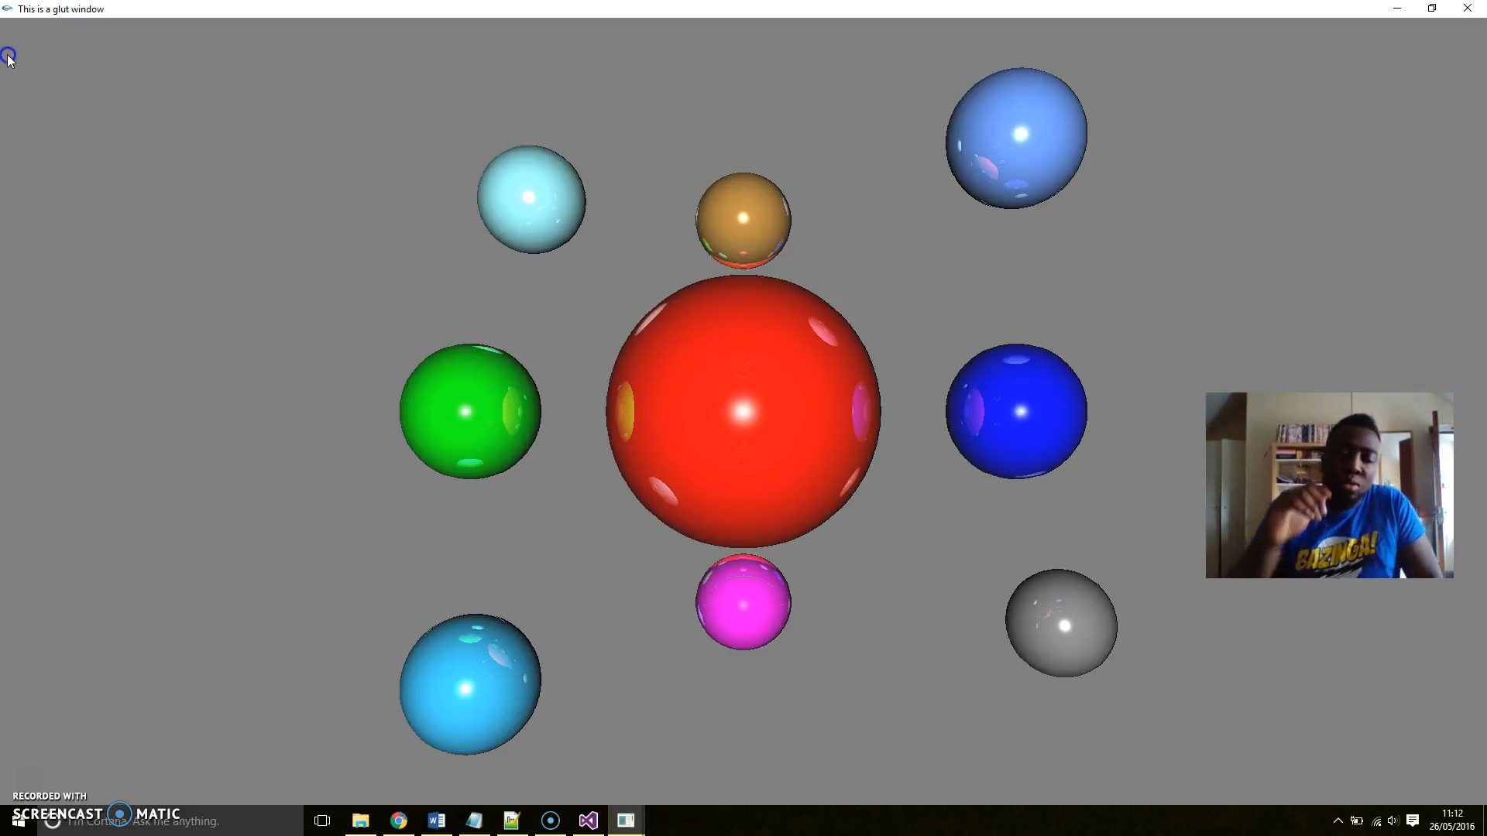